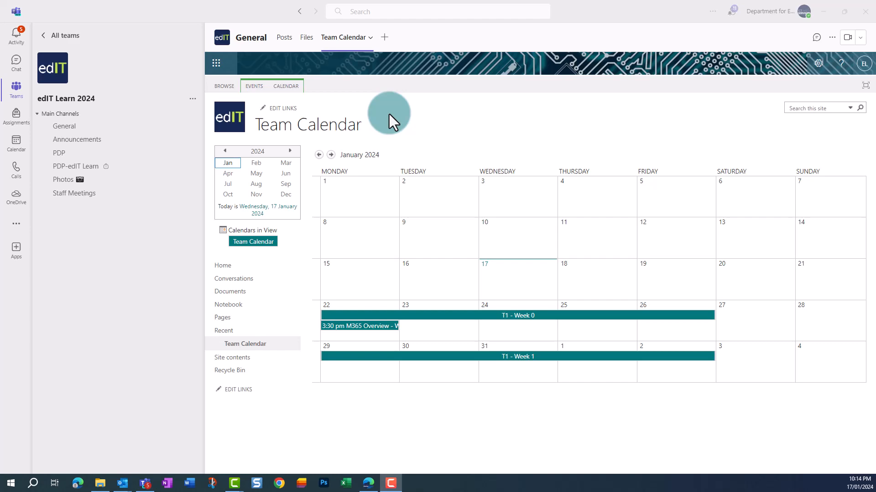
- Launch the Team Calendar tab from Teams as a SharePoint calendar page in the browser
{"action": "left_click", "coordinate": [370, 36]}
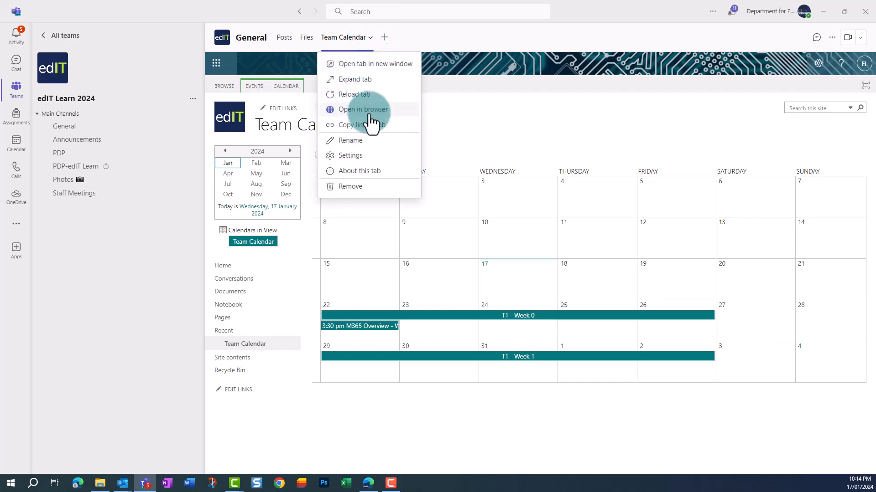
{"action": "left_click", "coordinate": [362, 108]}
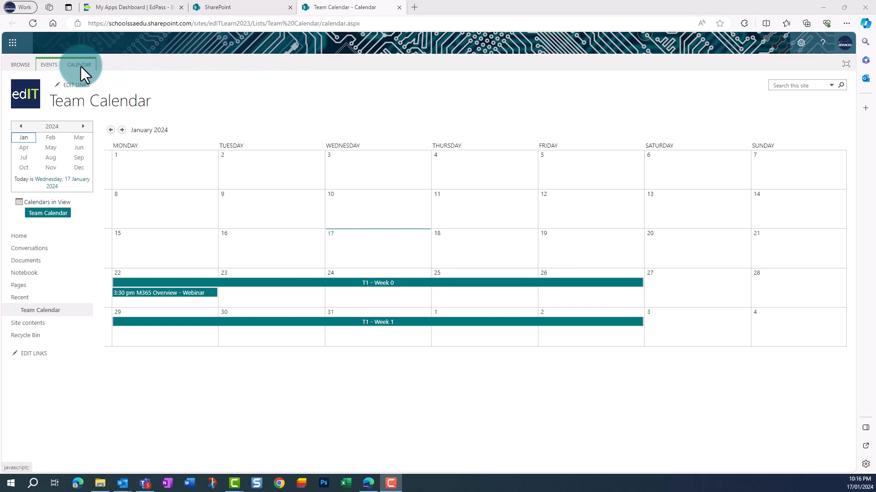
- Use Connect to Outlook on the CALENDAR ribbon and allow the site to launch Outlook
{"action": "left_click", "coordinate": [78, 64]}
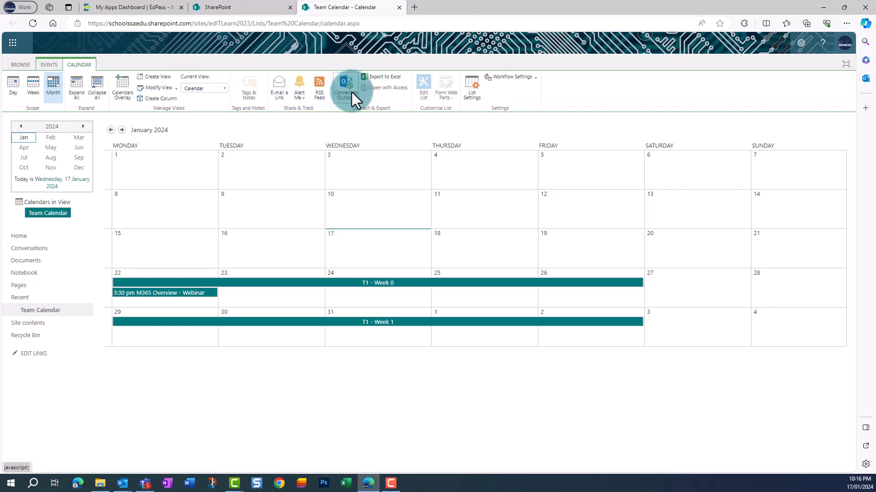
{"action": "left_click", "coordinate": [345, 86]}
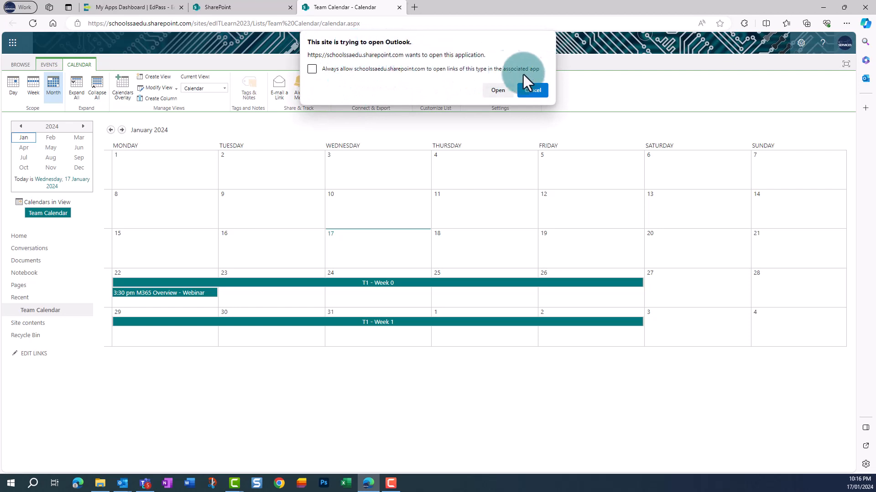
{"action": "left_click", "coordinate": [496, 90]}
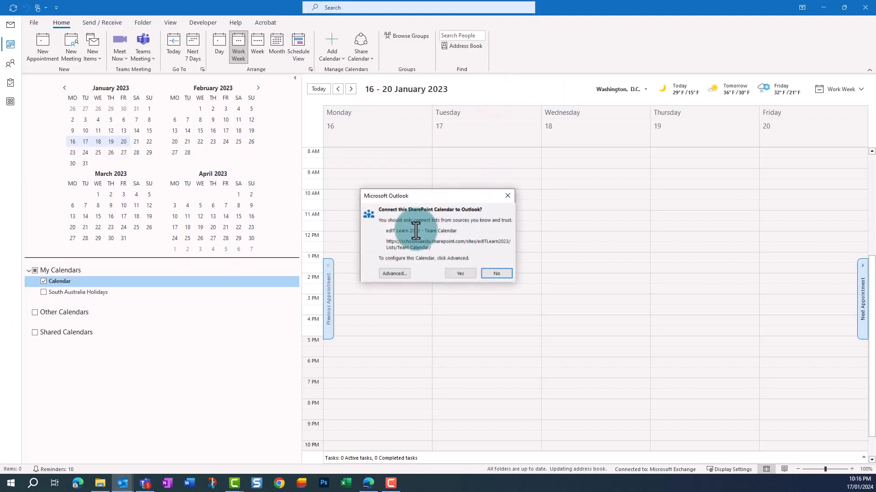
{"action": "mouse_move", "coordinate": [452, 273]}
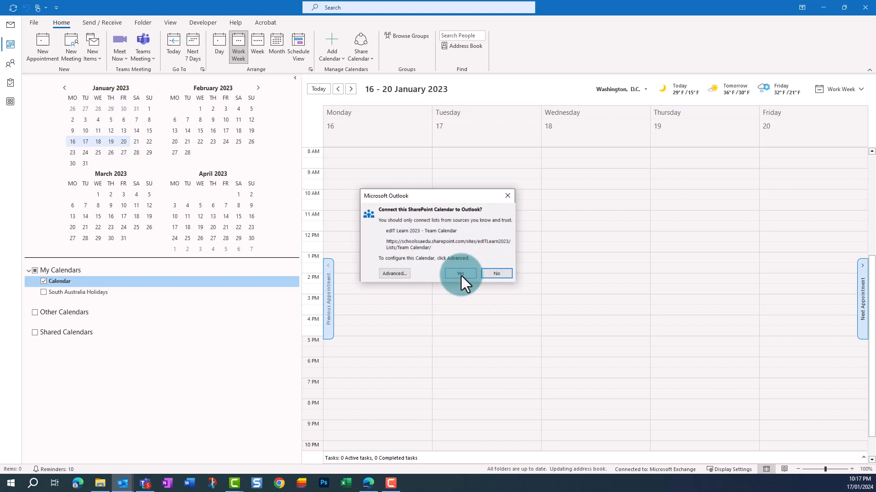
- Confirm Yes so the edIT Learn 2023 Team Calendar appears under Other Calendars
{"action": "left_click", "coordinate": [460, 272]}
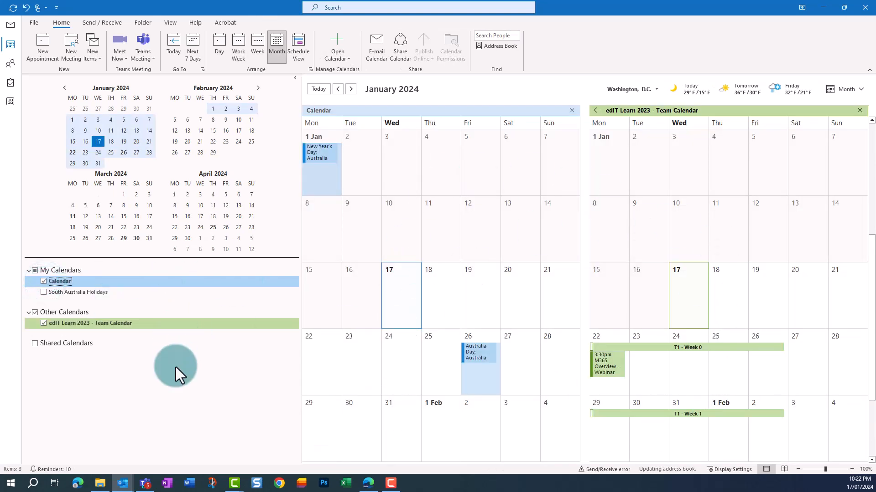
{"action": "mouse_move", "coordinate": [190, 365]}
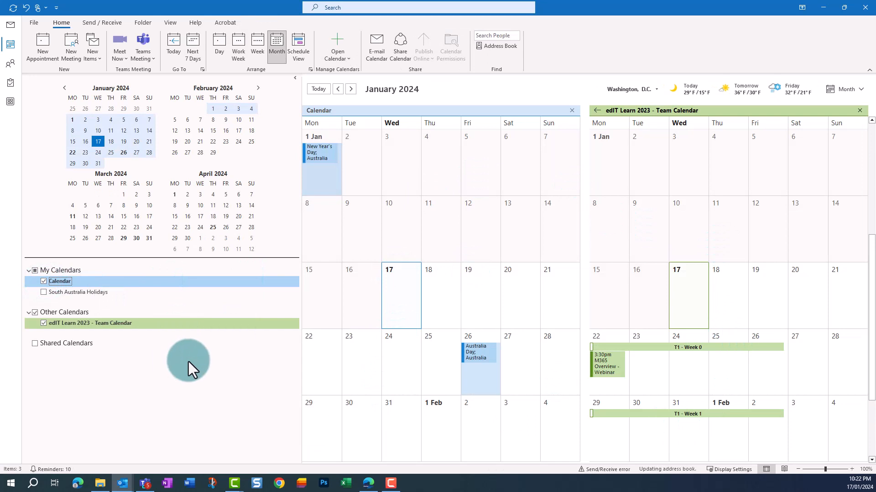
{"action": "mouse_move", "coordinate": [257, 139]}
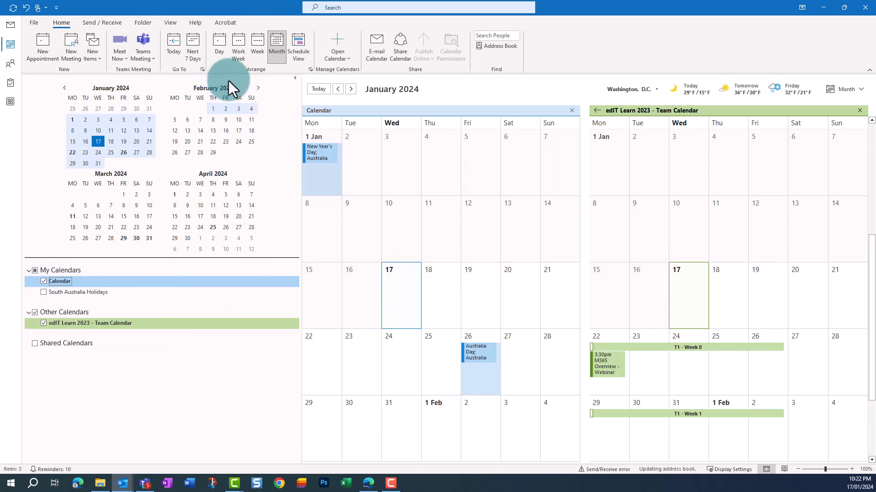
- Turn on Overlay from the View ribbon to merge the team and personal calendars
{"action": "left_click", "coordinate": [169, 22]}
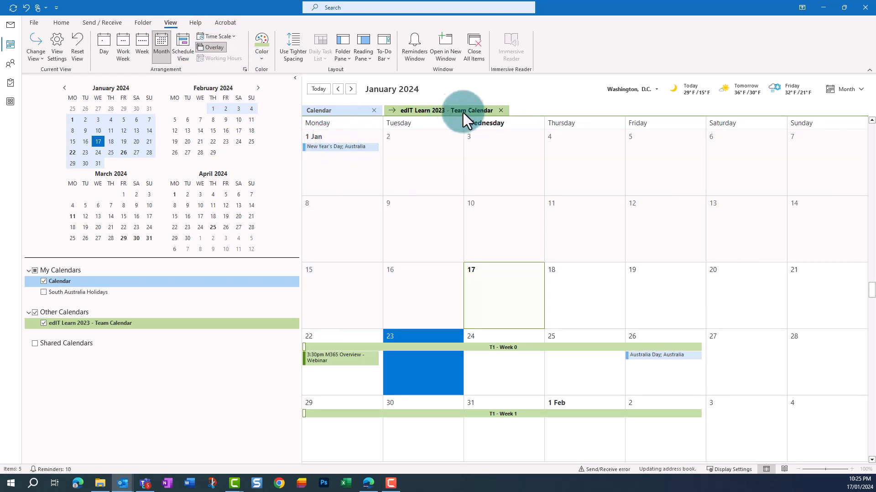
{"action": "mouse_move", "coordinate": [526, 436]}
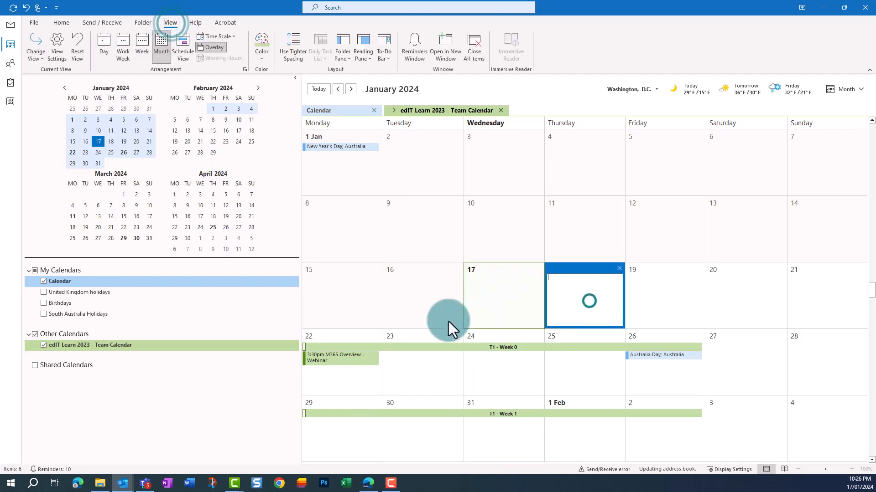
- Turn Overlay off for side-by-side calendars and return to the Home ribbon
{"action": "left_click", "coordinate": [211, 48]}
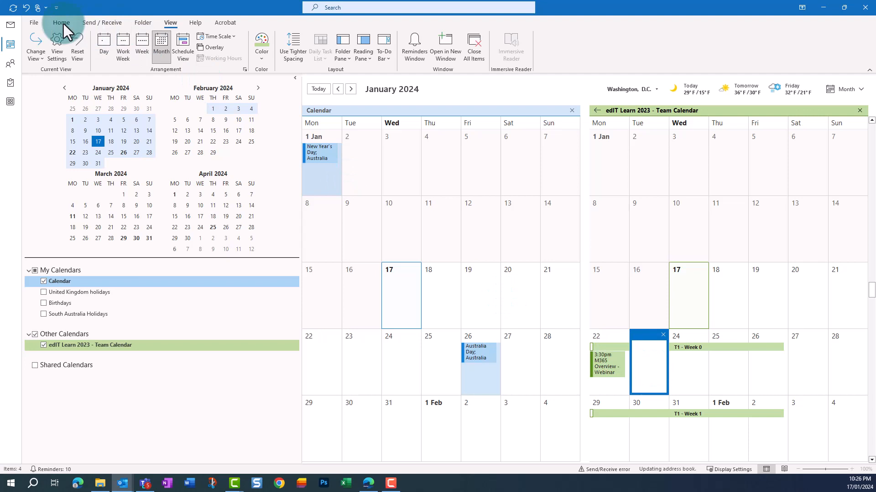
{"action": "left_click", "coordinate": [61, 22]}
{"action": "type", "text": "OneDrive - Webinar"}
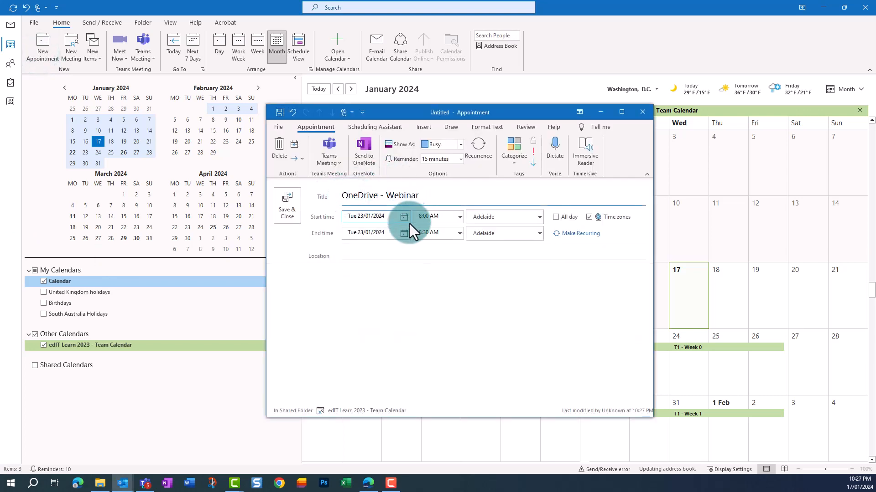
- Set the OneDrive - Webinar start time to 3:30 PM and Save & Close it to the Team Calendar
{"action": "left_click", "coordinate": [458, 217]}
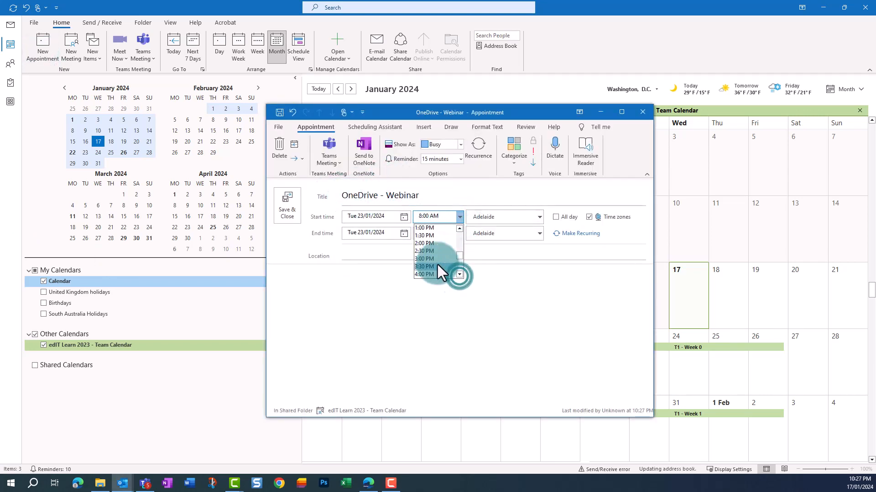
{"action": "left_click", "coordinate": [424, 266]}
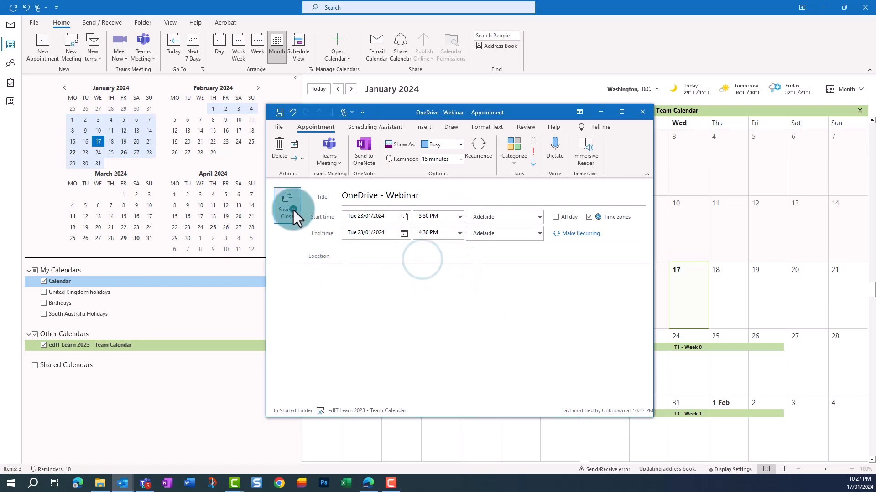
{"action": "left_click", "coordinate": [286, 207]}
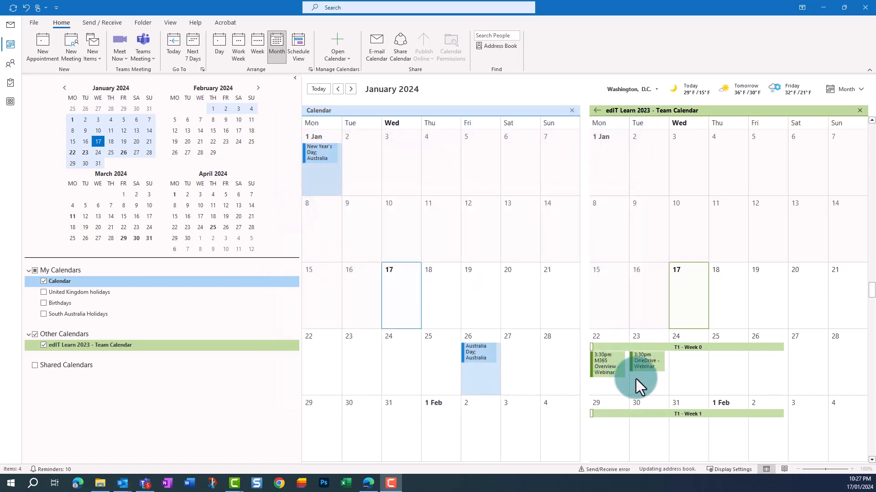